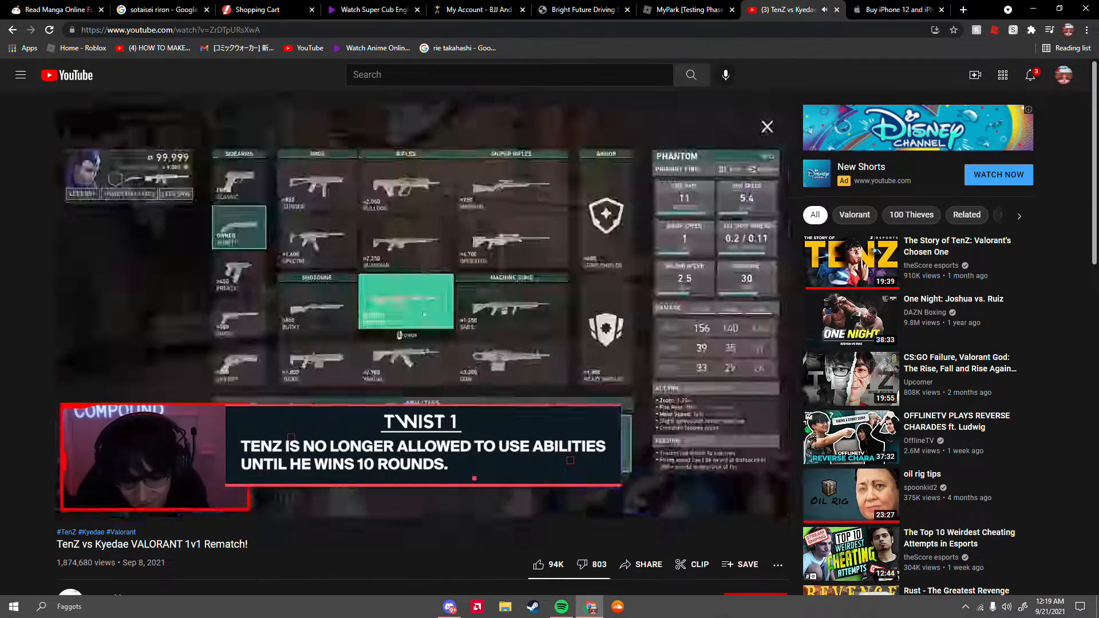
Step: Leave the TenZ vs Kyedae rematch video playing and switch to the Discord voice channel stream
{"action": "left_click", "coordinate": [767, 126]}
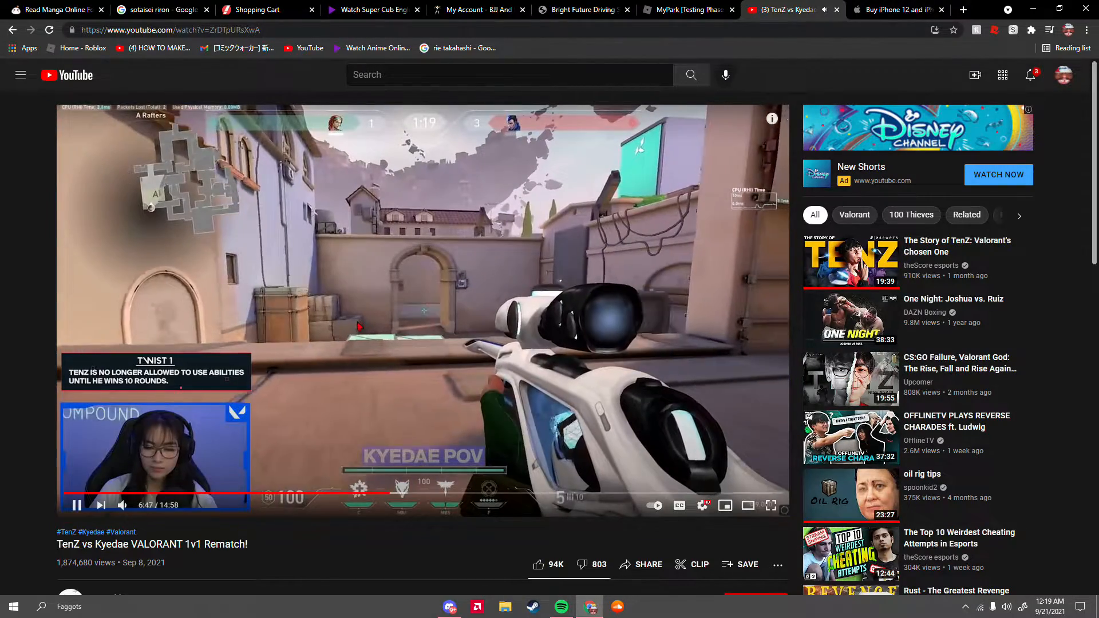
{"action": "left_click", "coordinate": [447, 607]}
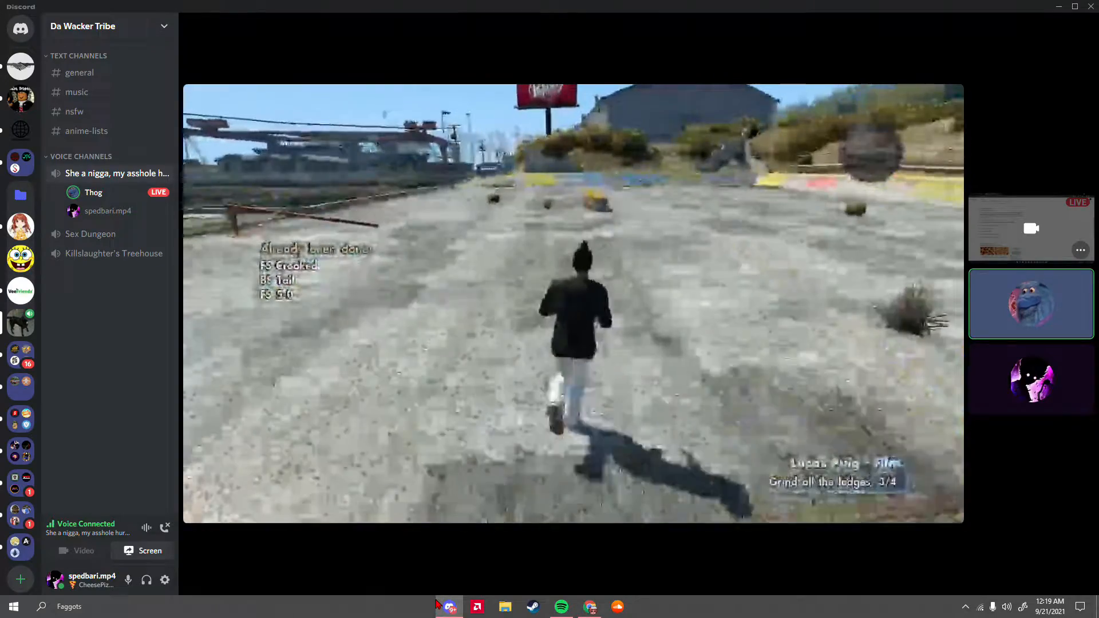